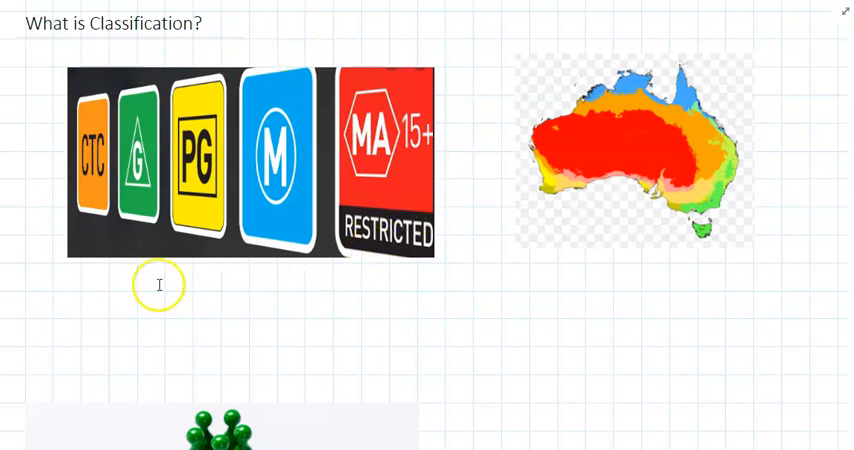
pyautogui.moveTo(133, 280)
pyautogui.write('Climates')
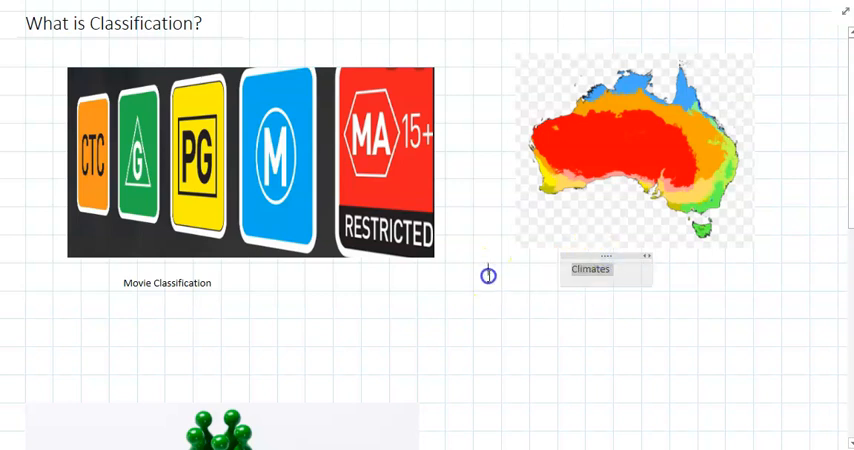
pyautogui.scroll(-3)
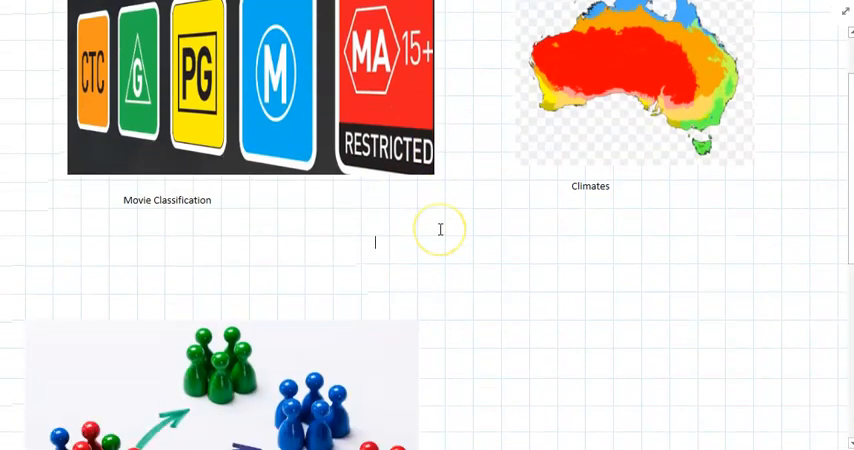
pyautogui.scroll(-3)
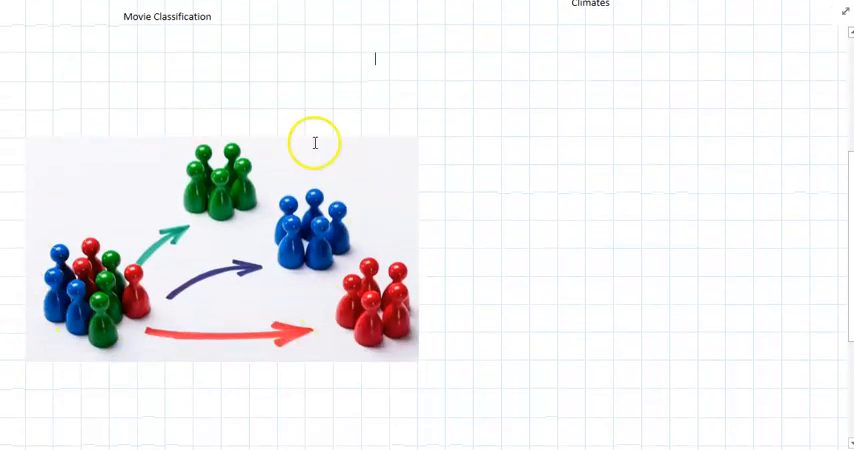
pyautogui.moveTo(232, 233)
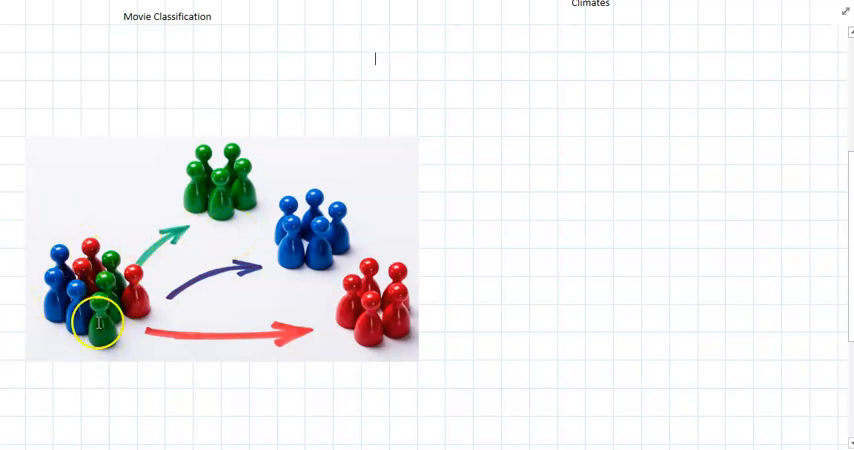
pyautogui.moveTo(483, 170)
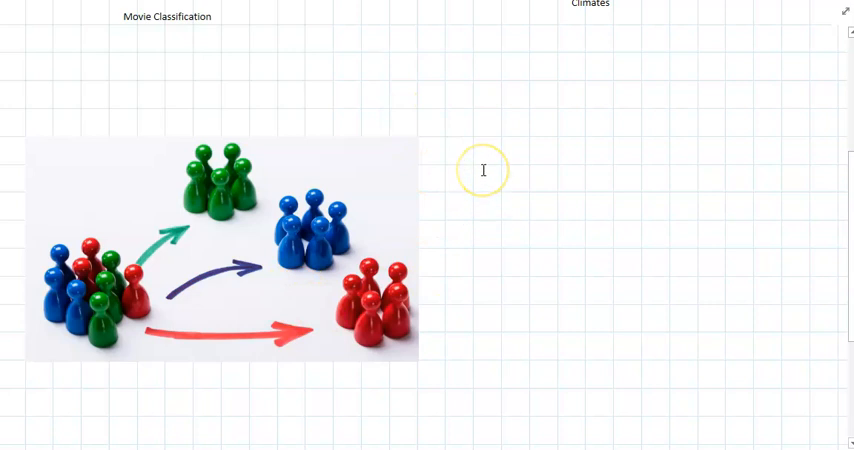
pyautogui.moveTo(114, 241)
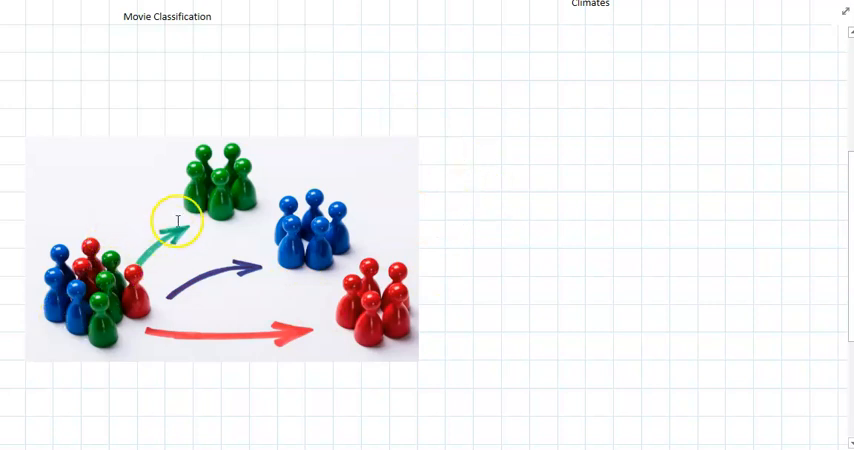
pyautogui.moveTo(389, 245)
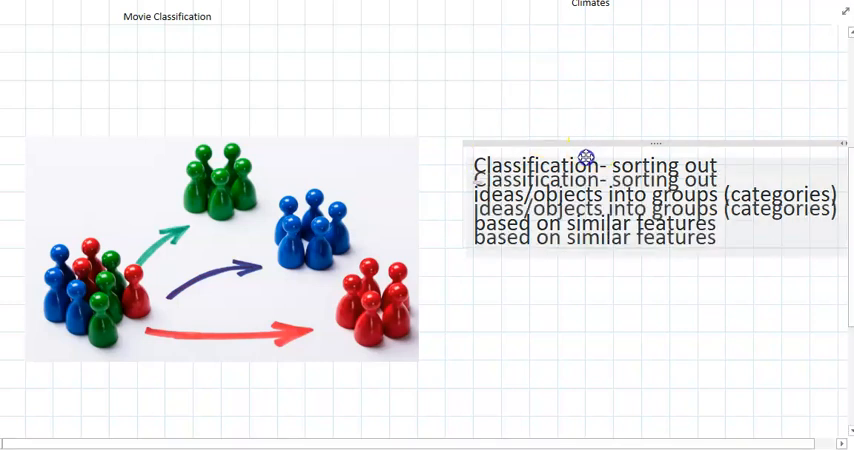
# - Scroll down the page past the pawns image and its classification definition
pyautogui.scroll(-3)
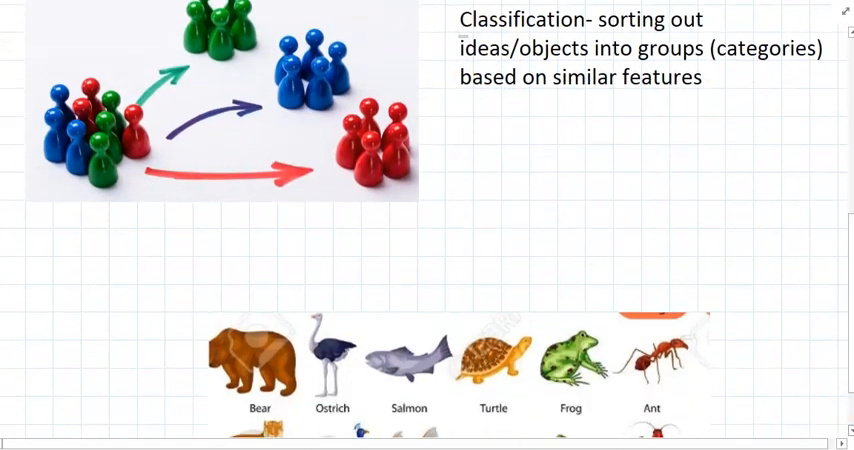
pyautogui.scroll(-3)
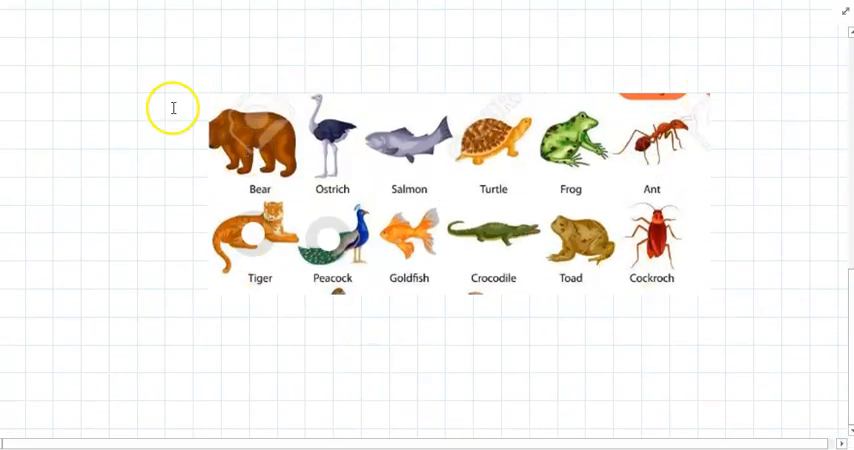
pyautogui.moveTo(221, 180)
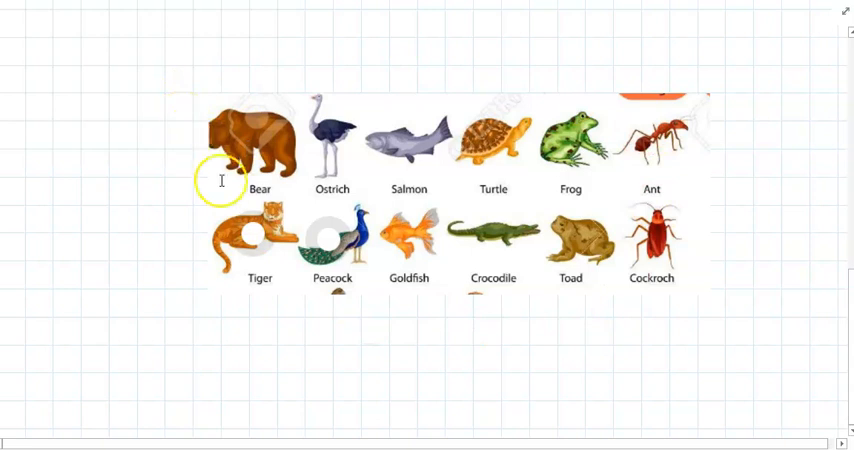
pyautogui.moveTo(545, 267)
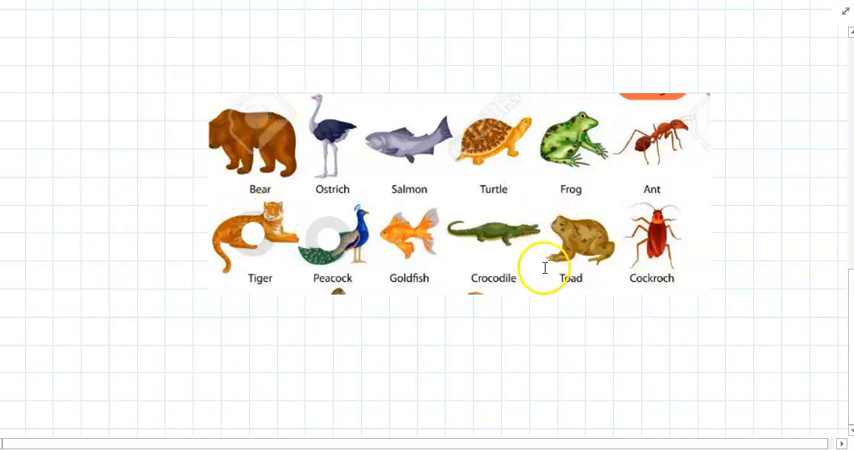
pyautogui.moveTo(605, 209)
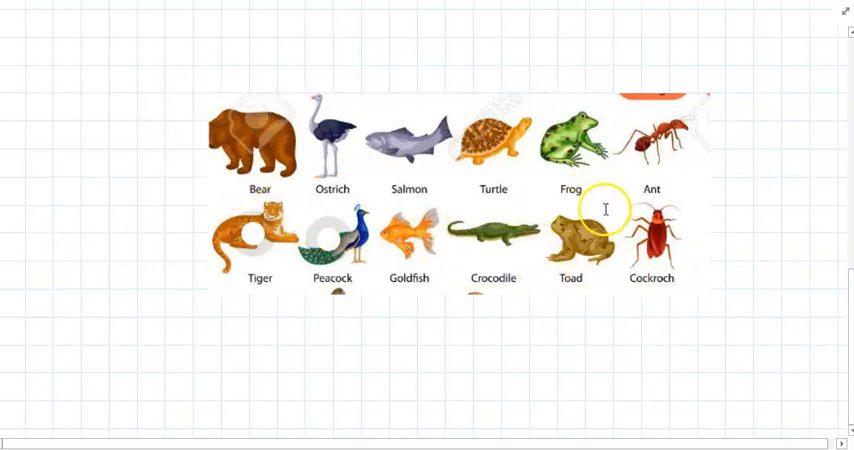
pyautogui.moveTo(302, 265)
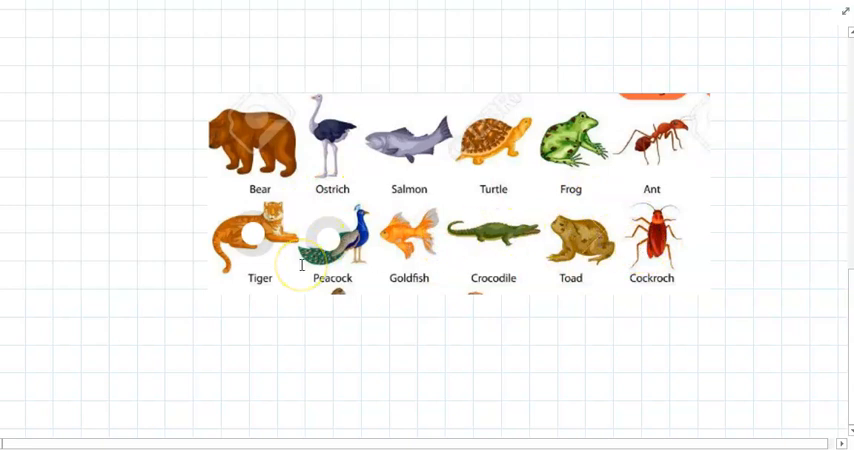
pyautogui.moveTo(199, 100)
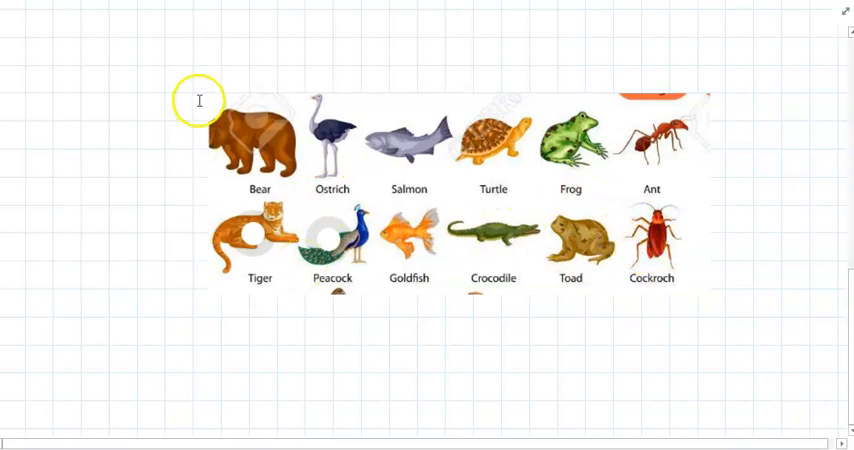
pyautogui.moveTo(306, 210)
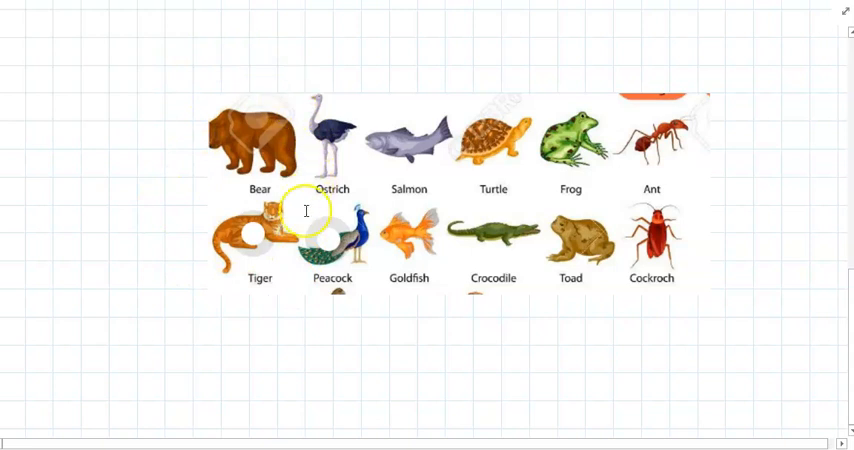
pyautogui.moveTo(203, 131)
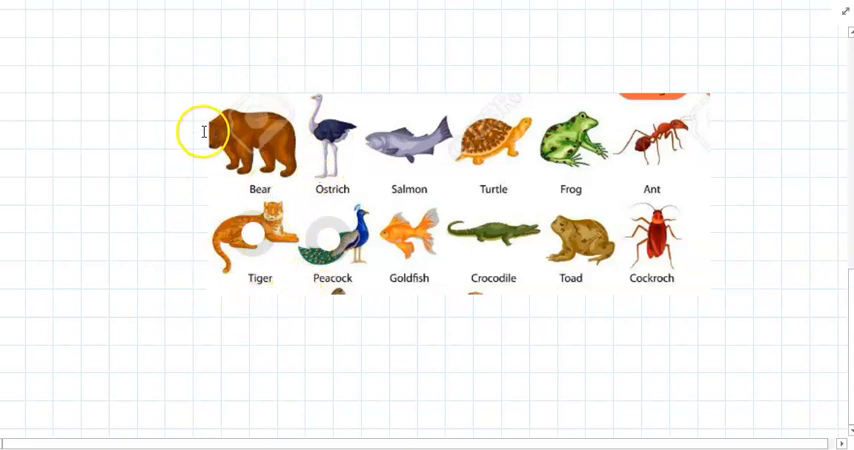
pyautogui.moveTo(219, 60)
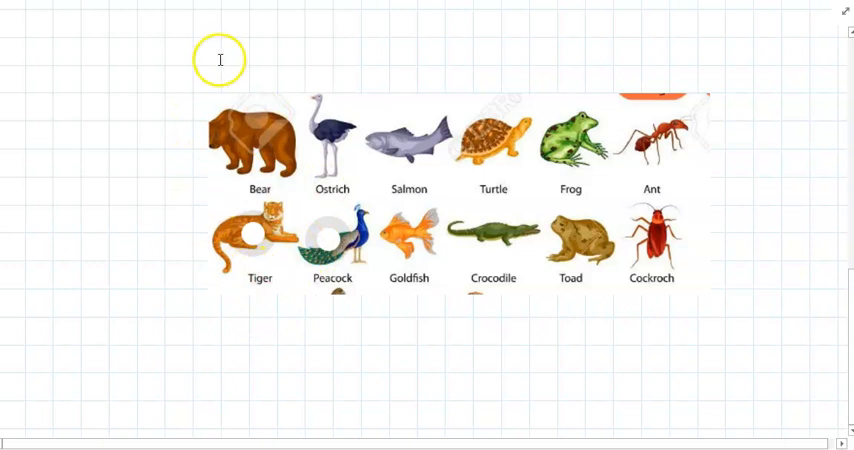
pyautogui.moveTo(306, 158)
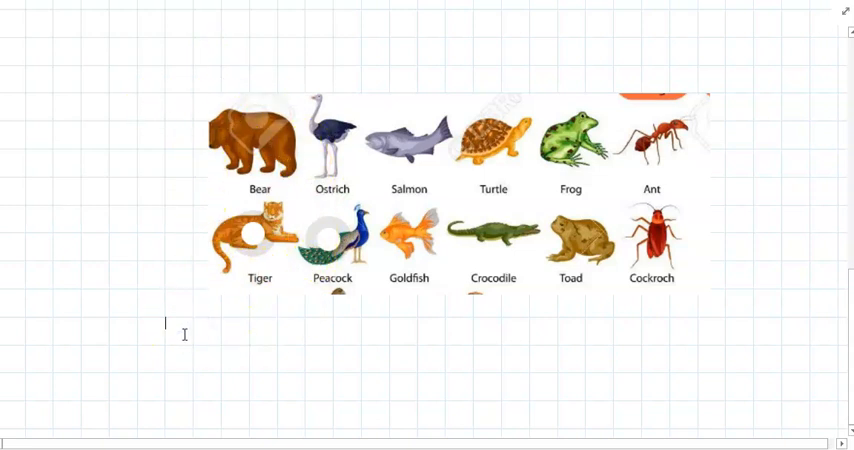
# - Type '-Bears and tigers are mammals' under the animal chart and drag the note left
pyautogui.write('-Bear')
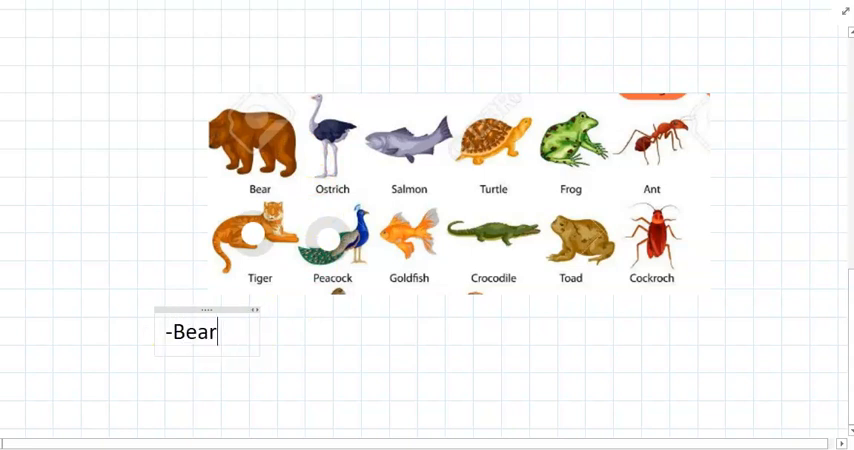
pyautogui.write('s and tigers')
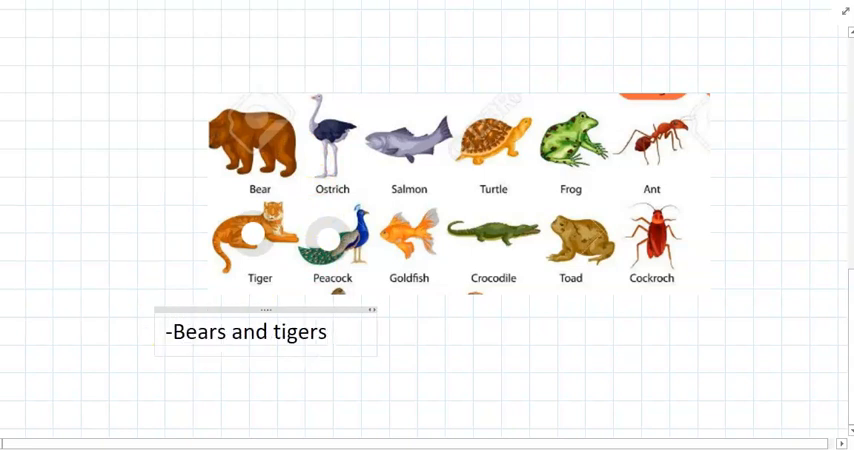
pyautogui.write('are ma')
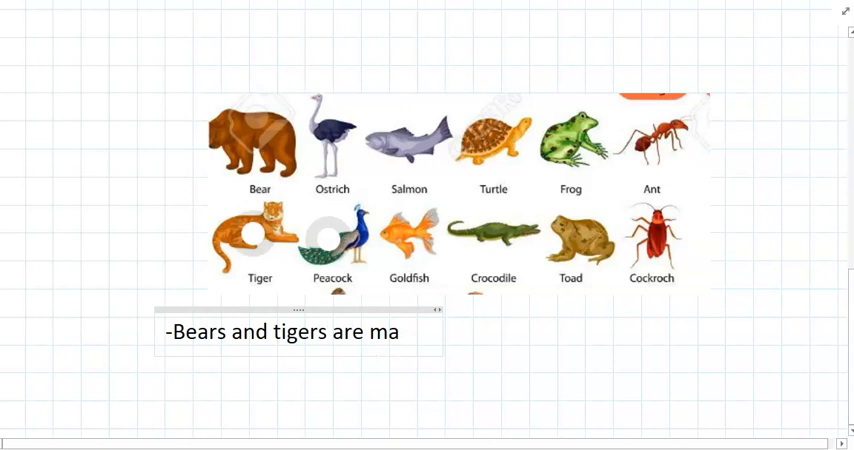
pyautogui.write('mmals')
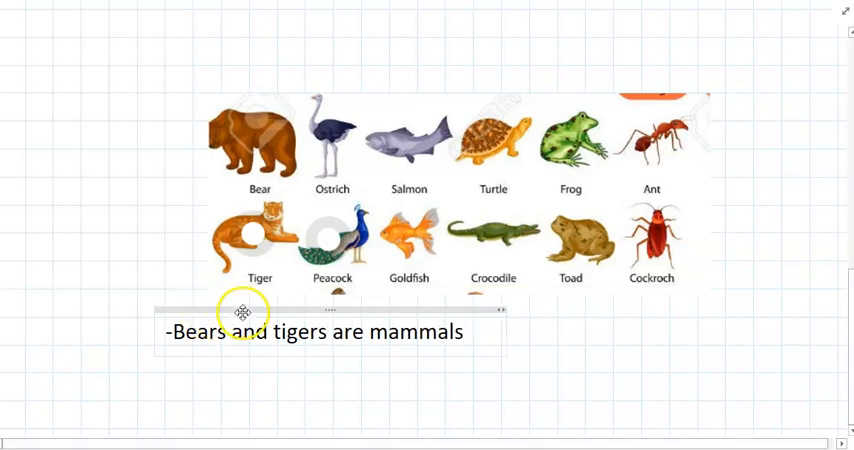
pyautogui.moveTo(242, 312); pyautogui.dragTo(267, 298)
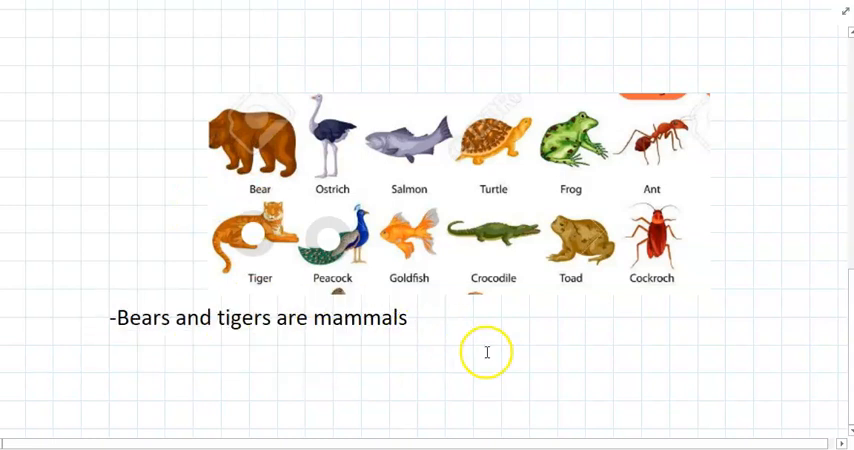
pyautogui.click(318, 365)
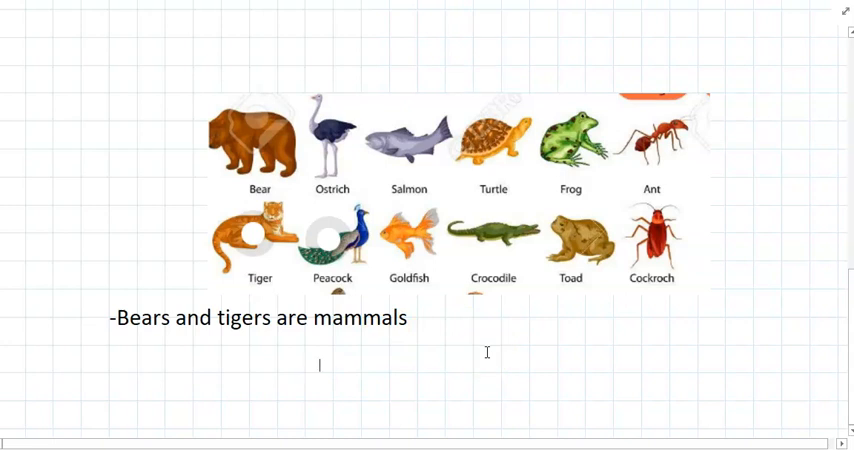
pyautogui.moveTo(488, 351)
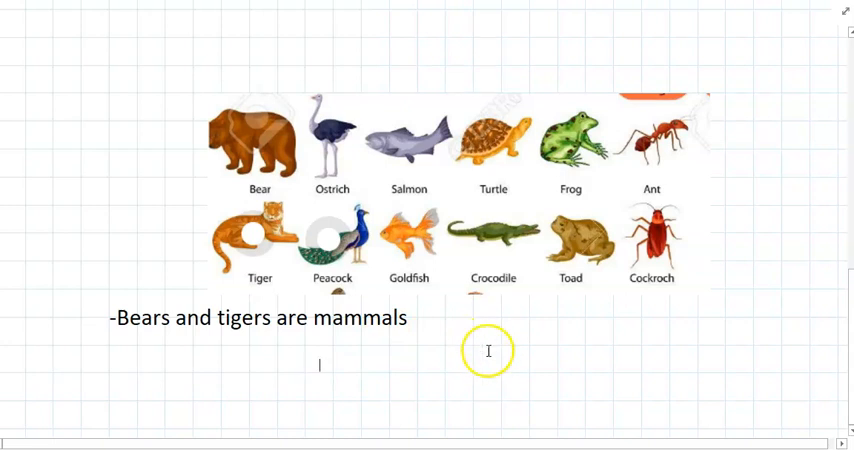
pyautogui.moveTo(570, 234)
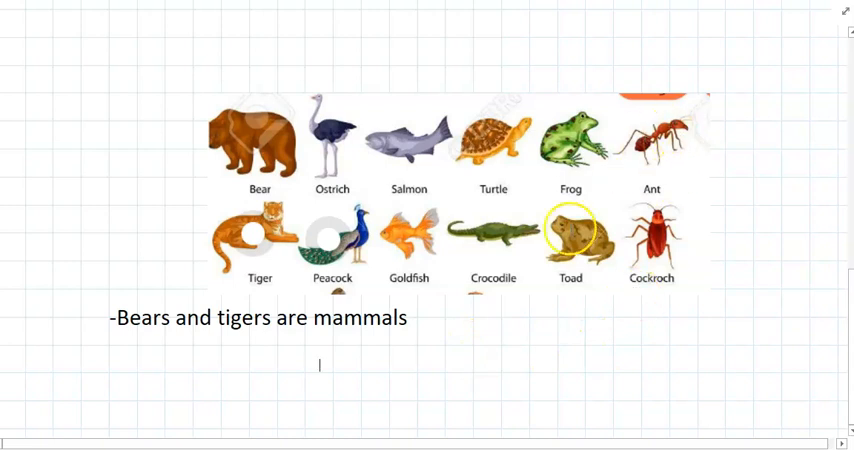